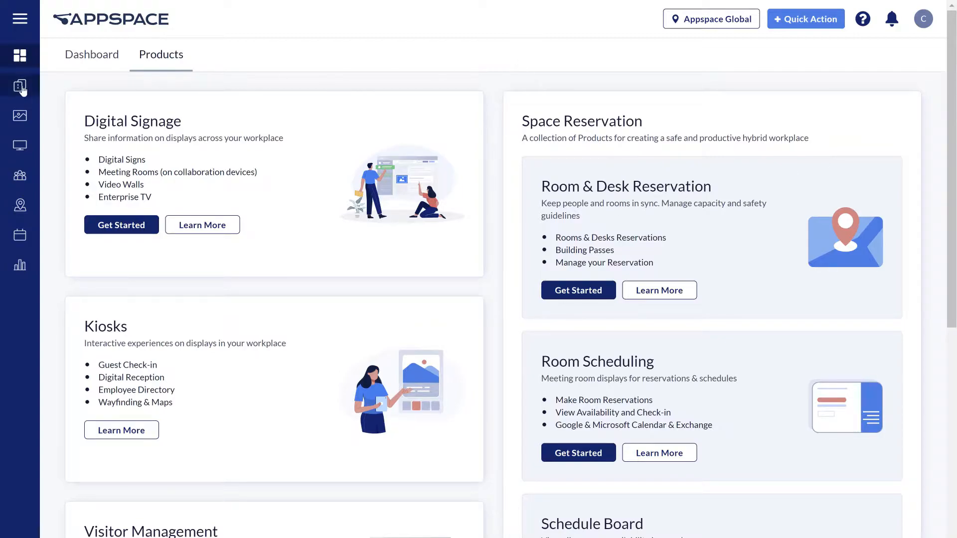
Go to the Channels page listing the five existing playlist channels.
click(19, 86)
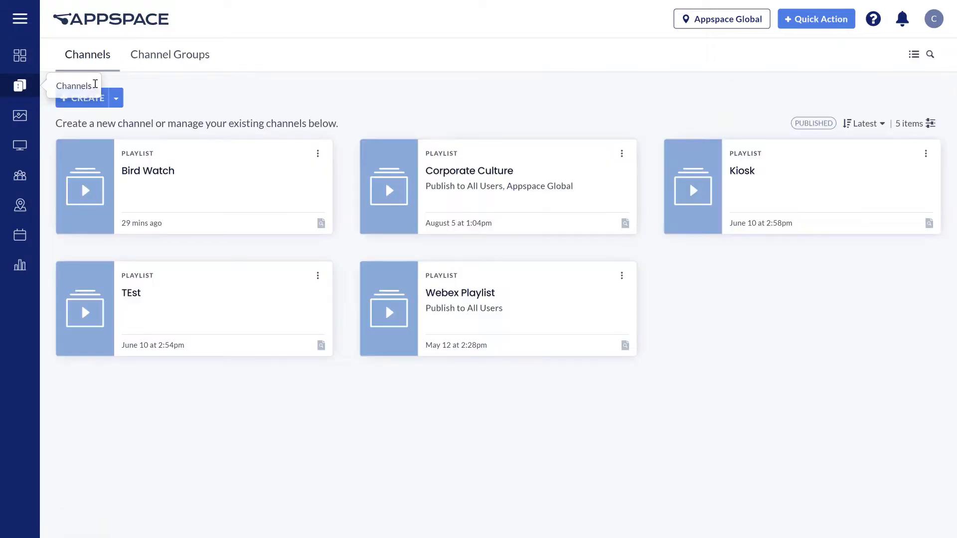
mouse_move(311, 93)
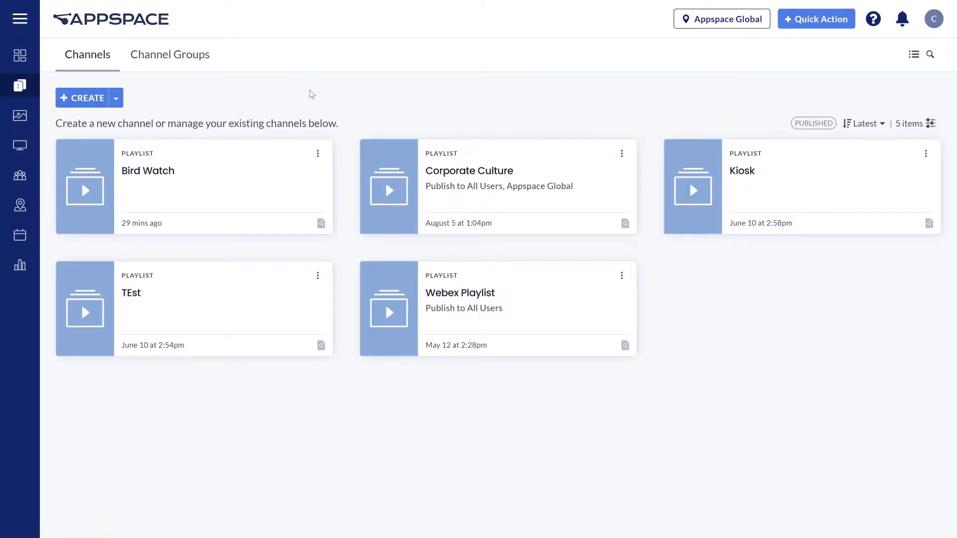
Show the Create menu of channel types: playlist, advanced and live.
click(116, 98)
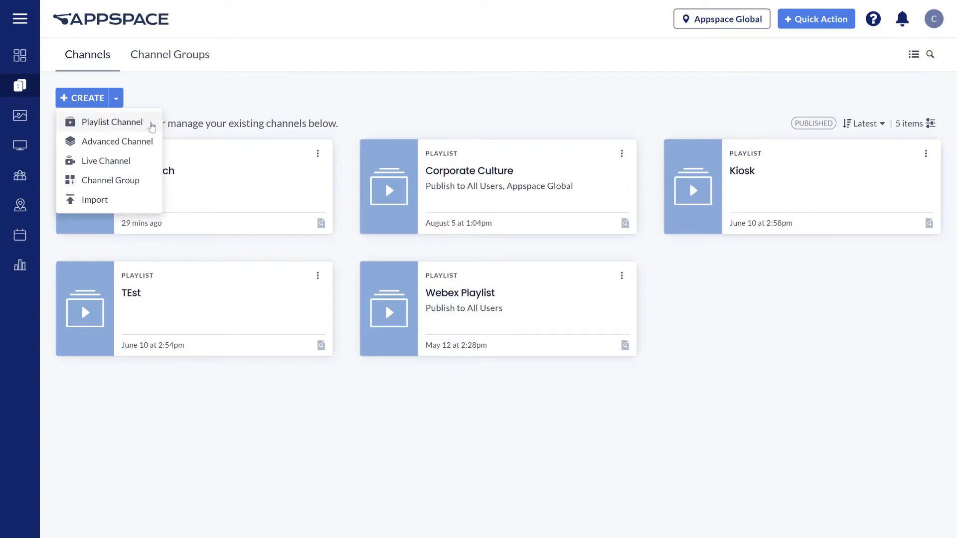
mouse_move(151, 148)
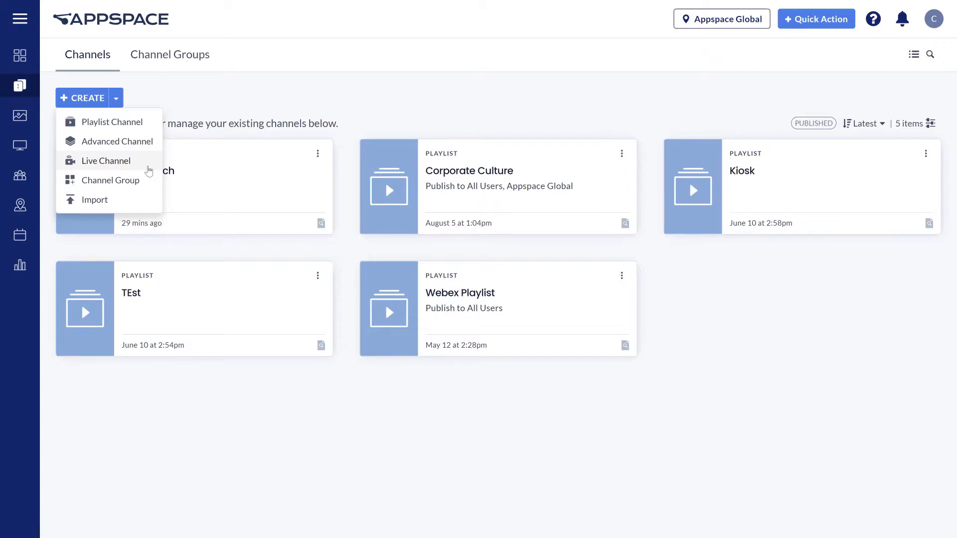
mouse_move(155, 136)
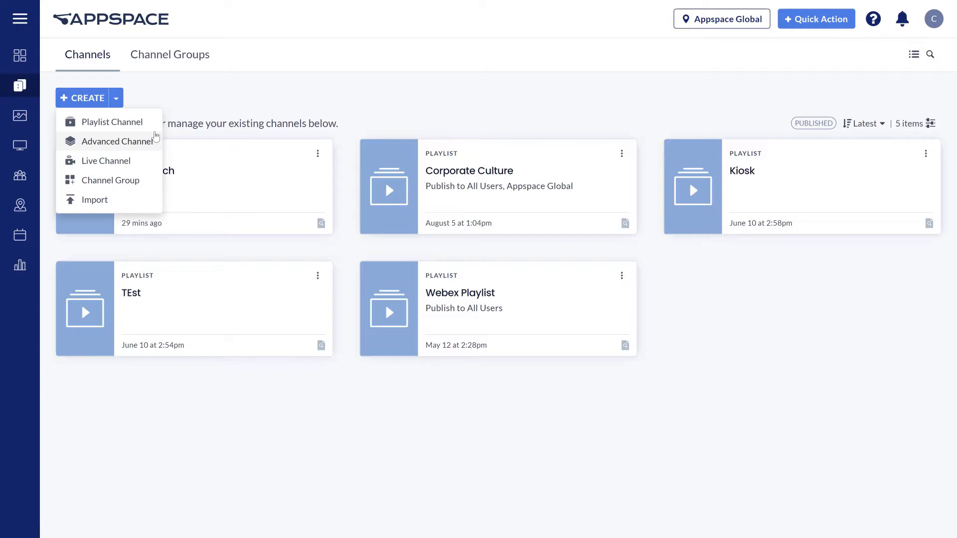
mouse_move(138, 123)
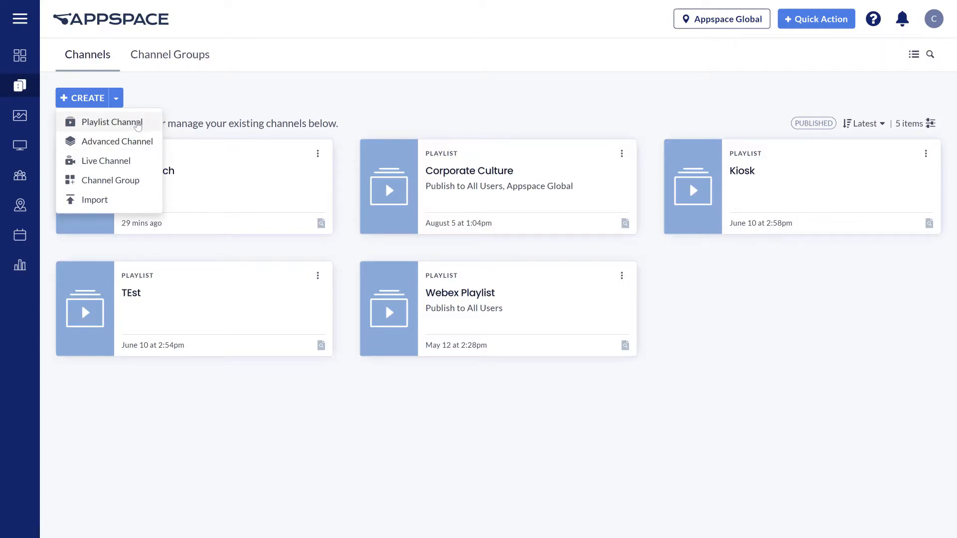
Create a new playlist channel named New Channel.
click(112, 122)
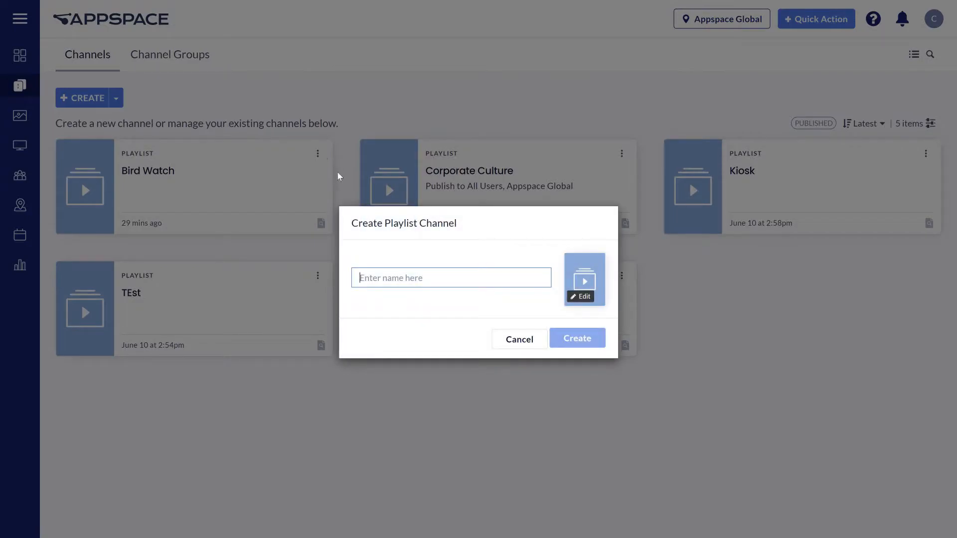
text(New Cha)
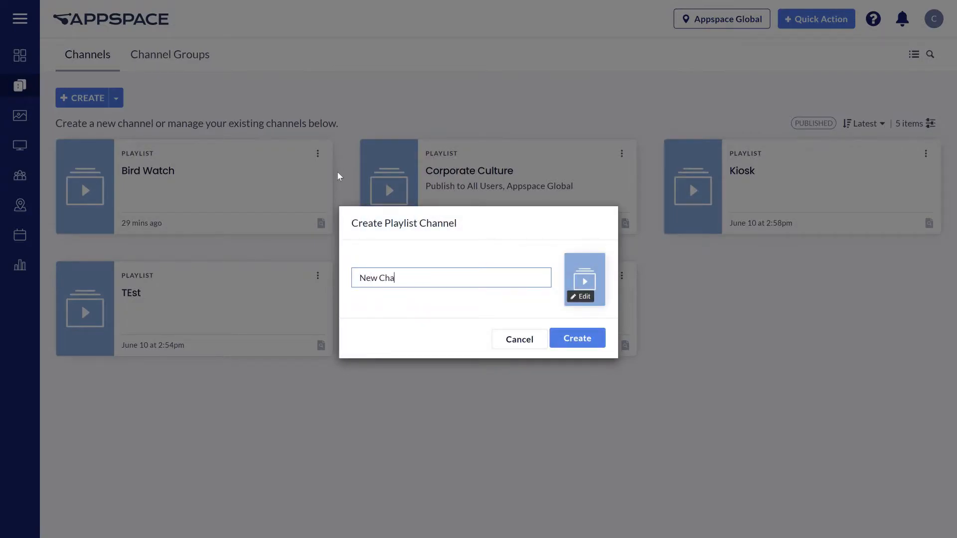
click(577, 338)
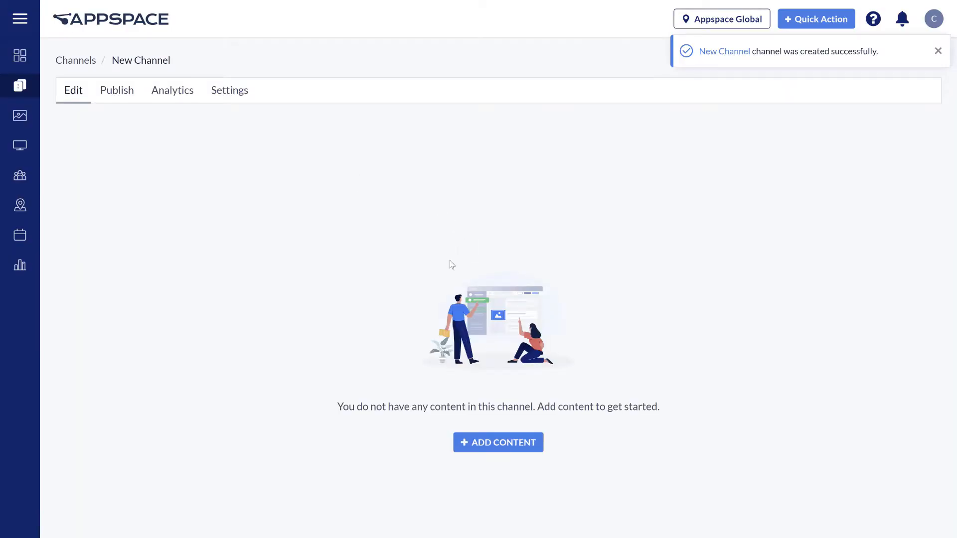
mouse_move(501, 443)
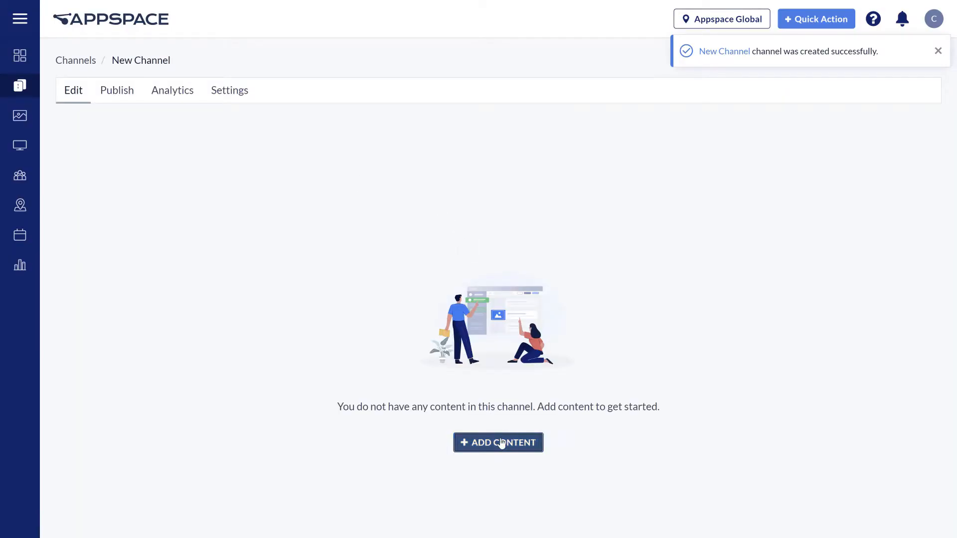
Add the Sales Leaderboard card from the library's Sales Announcements > Sales folder to New Channel's playlist.
click(498, 442)
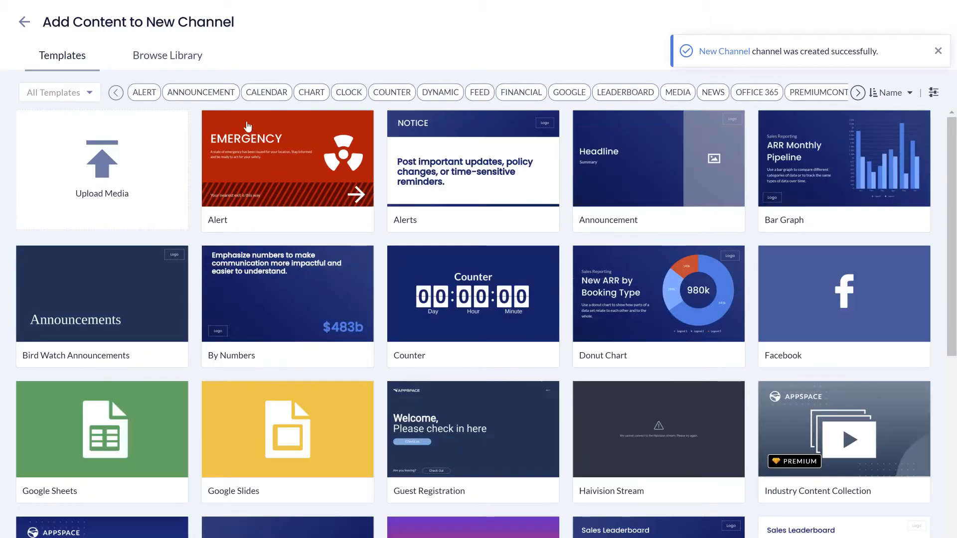
click(167, 56)
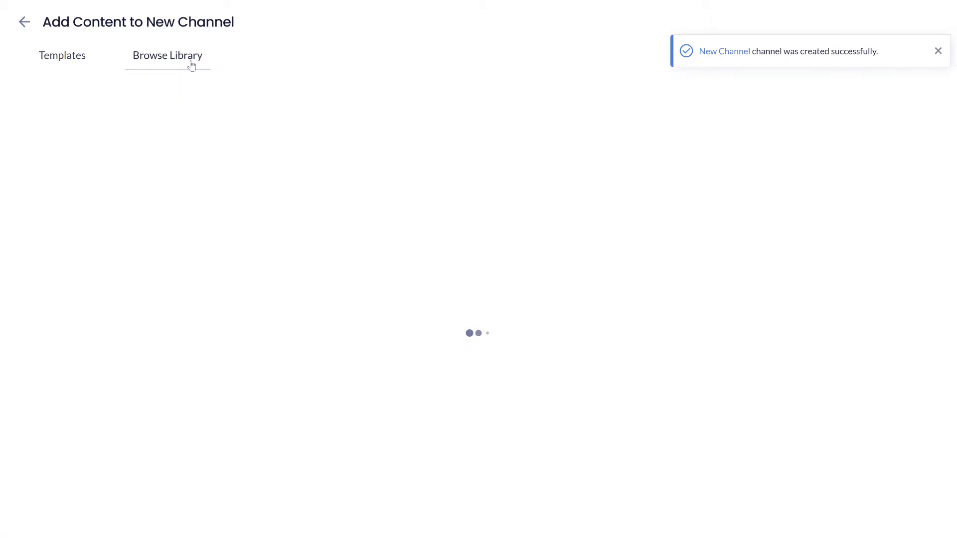
click(167, 56)
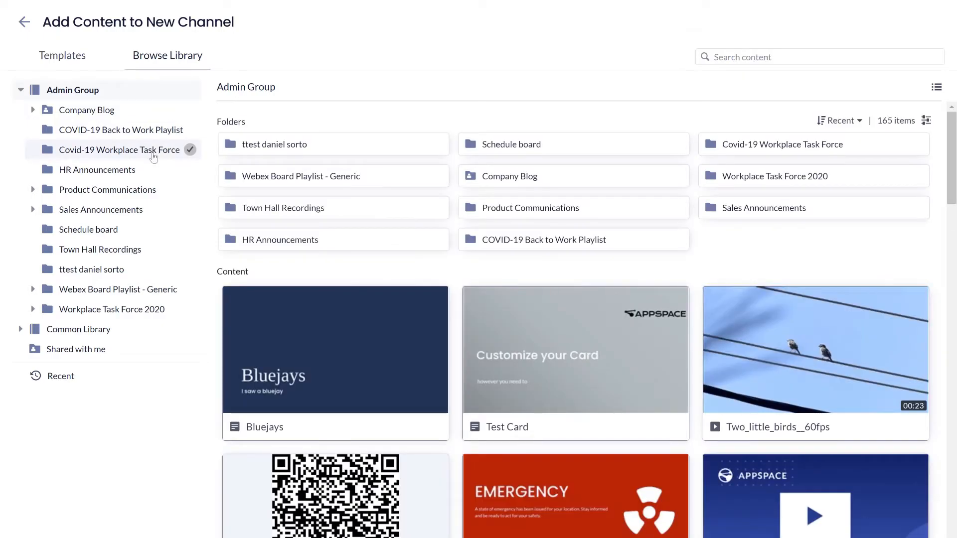
click(97, 169)
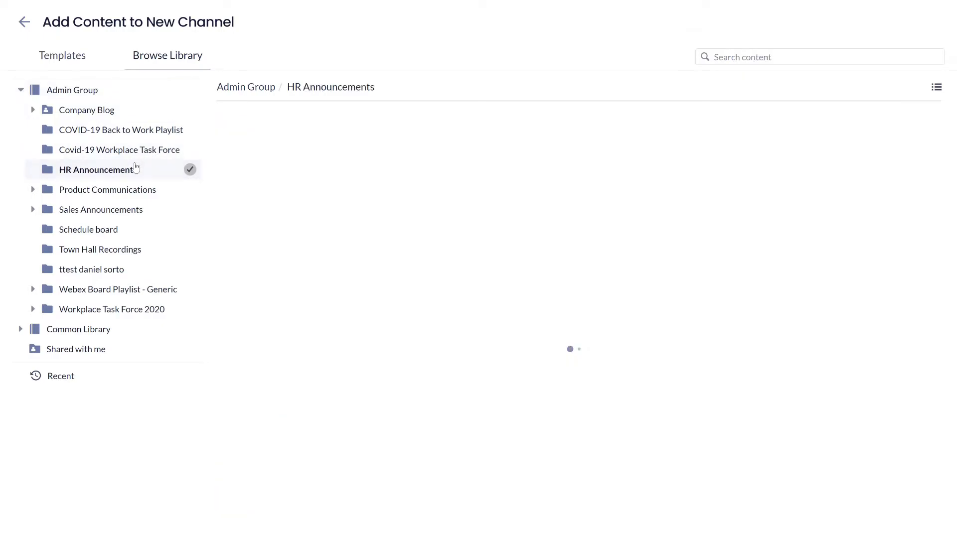
click(107, 189)
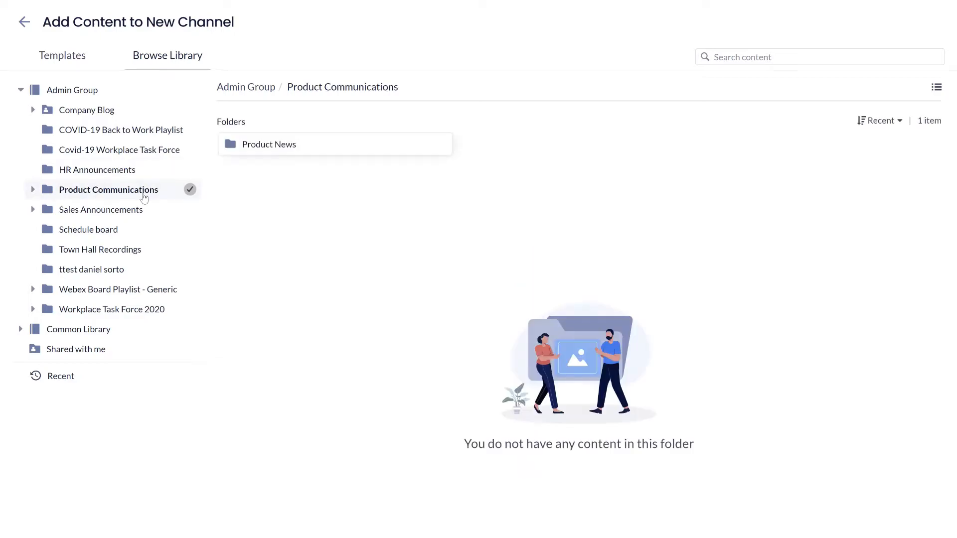
click(101, 209)
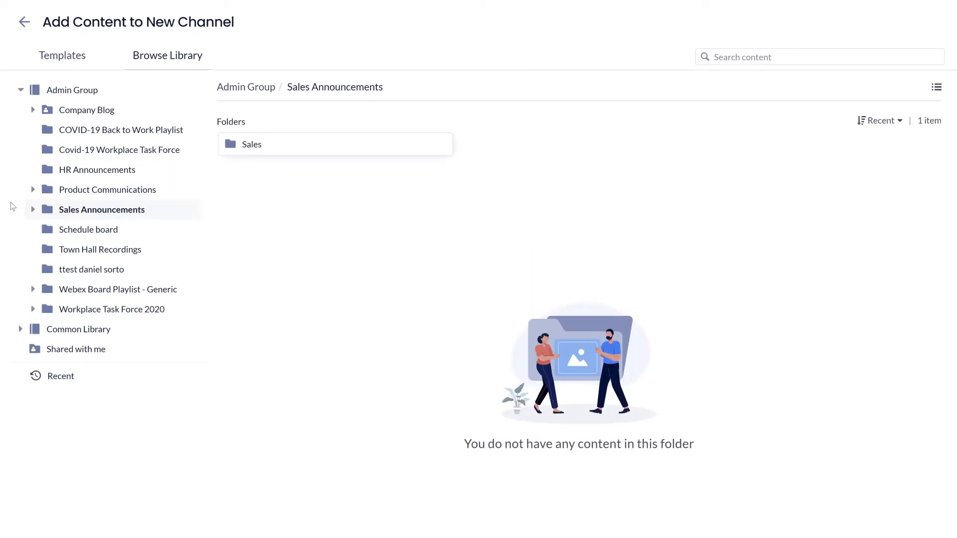
click(252, 143)
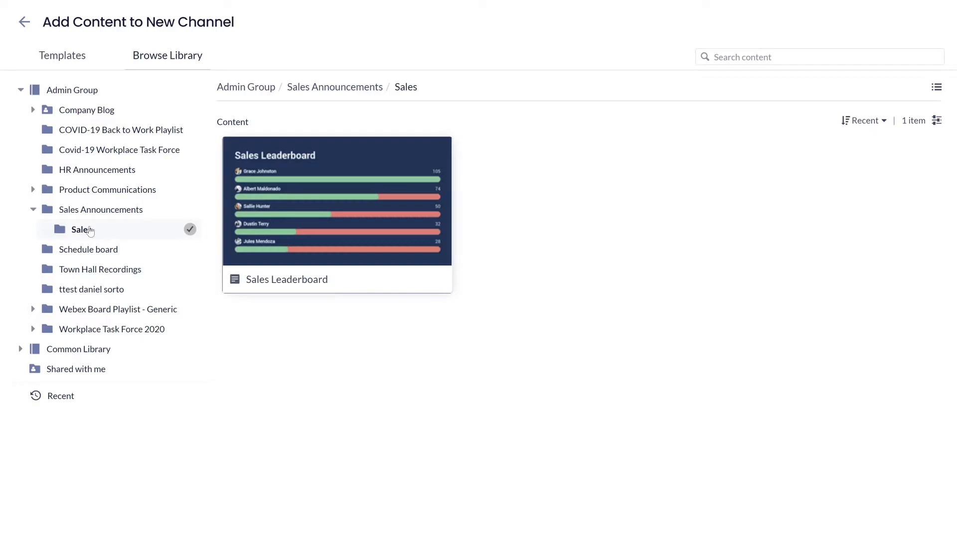
click(336, 201)
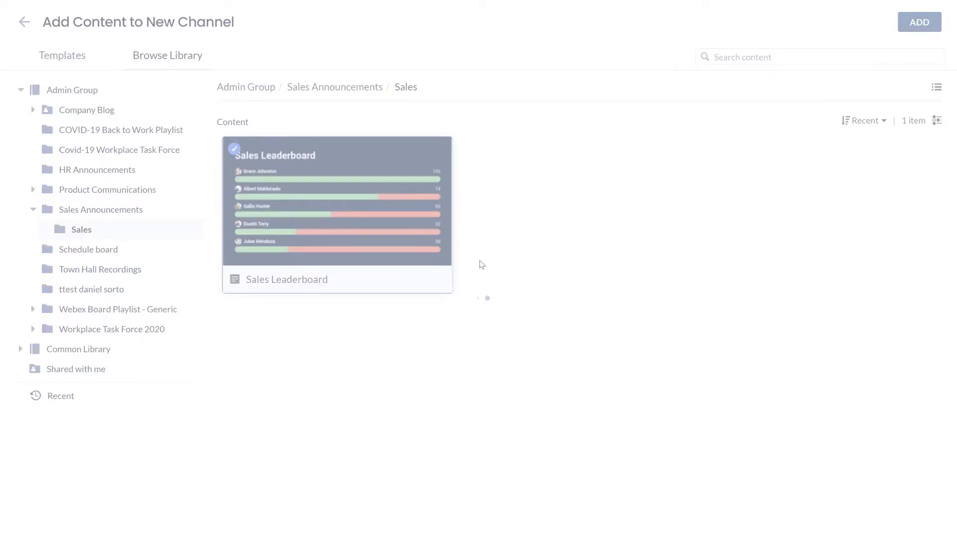
click(919, 22)
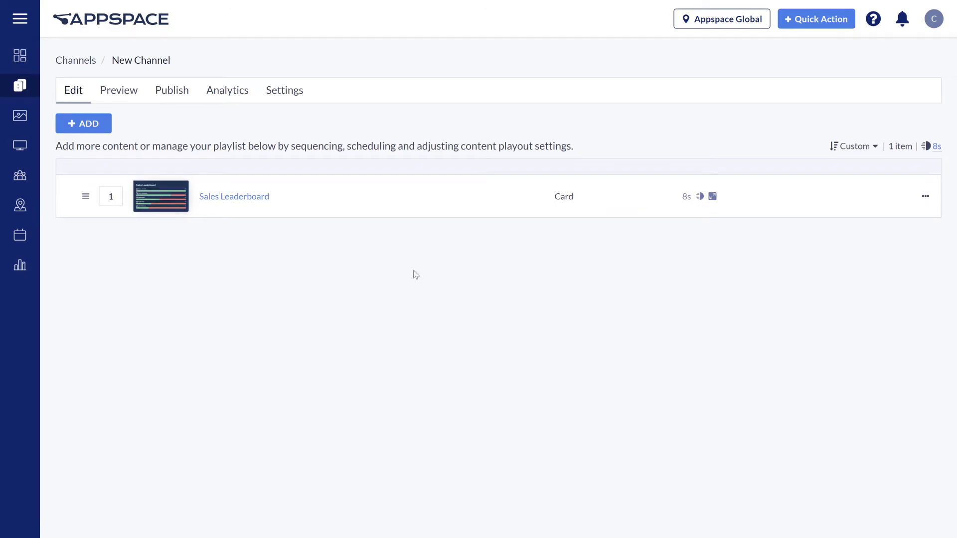
mouse_move(112, 101)
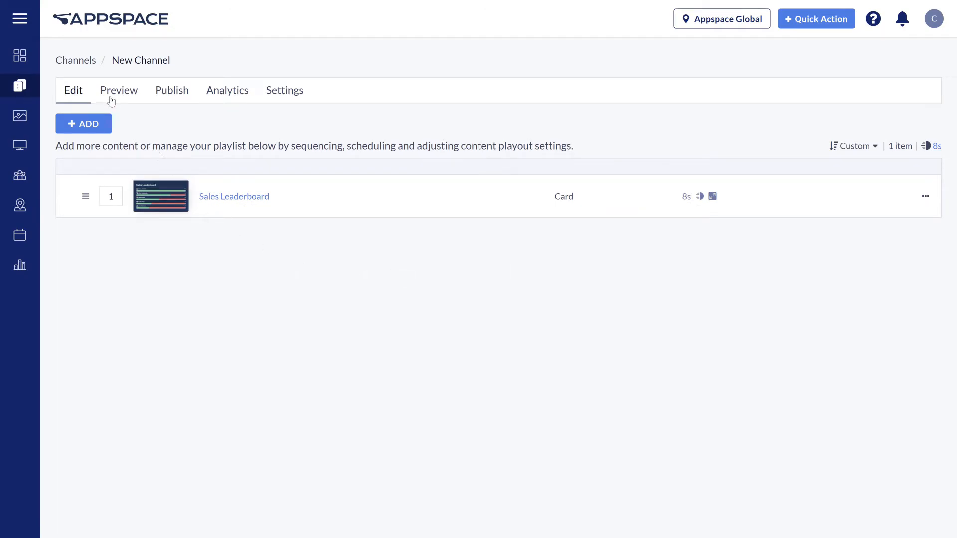
Add New Channel, Bird Watch and Corporate Culture to the Office Channels group.
click(75, 60)
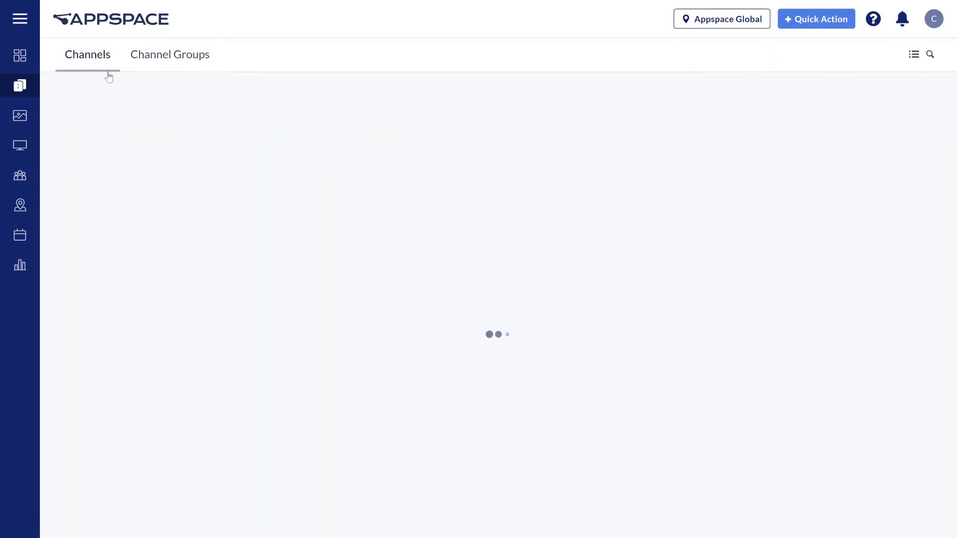
click(169, 54)
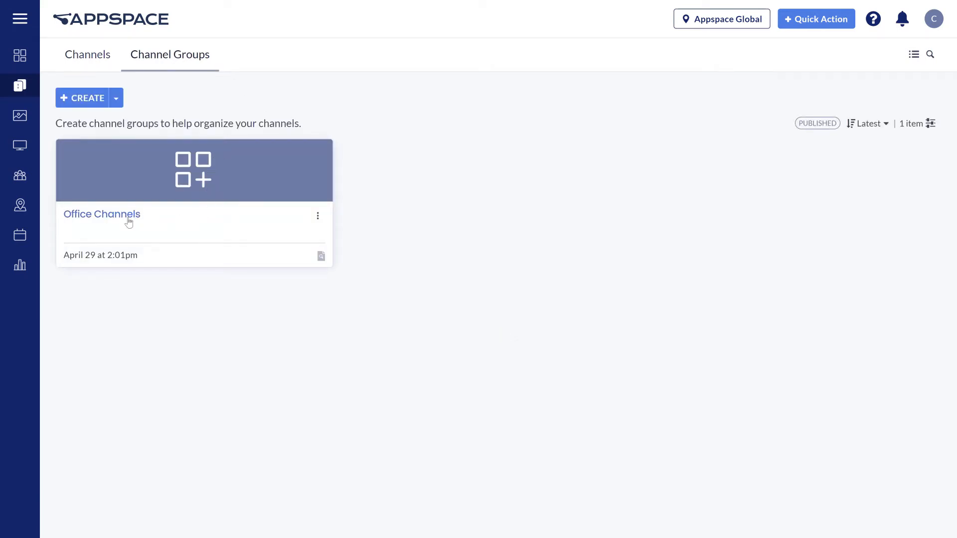
click(102, 214)
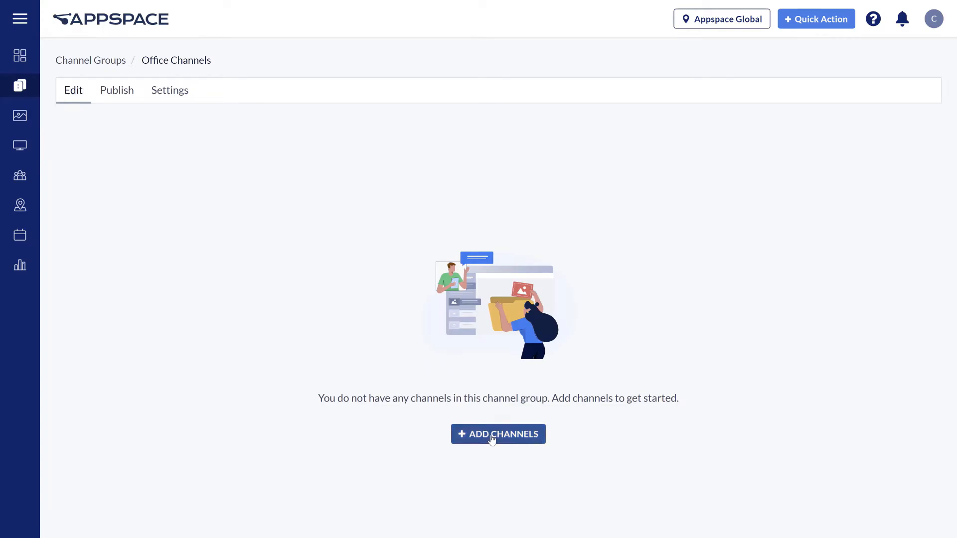
click(498, 434)
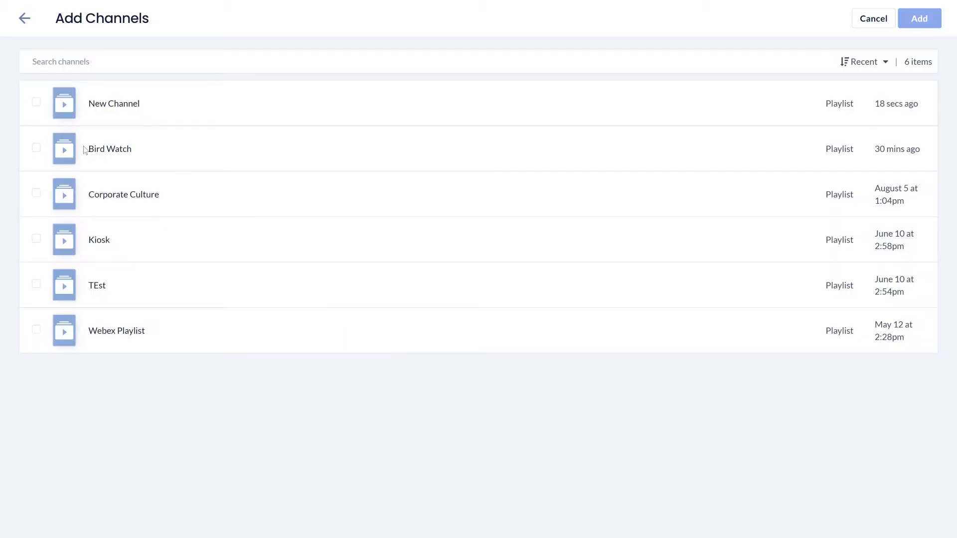
click(36, 101)
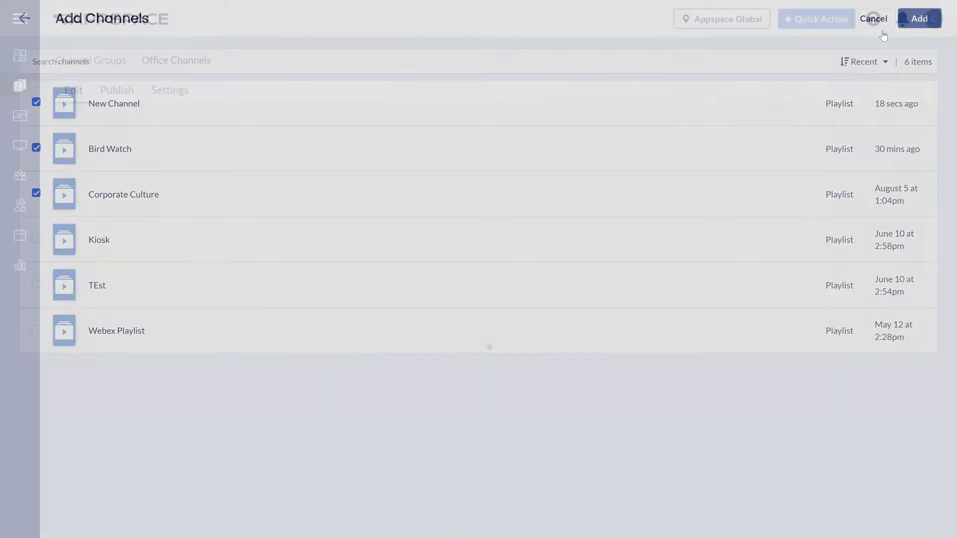
click(918, 18)
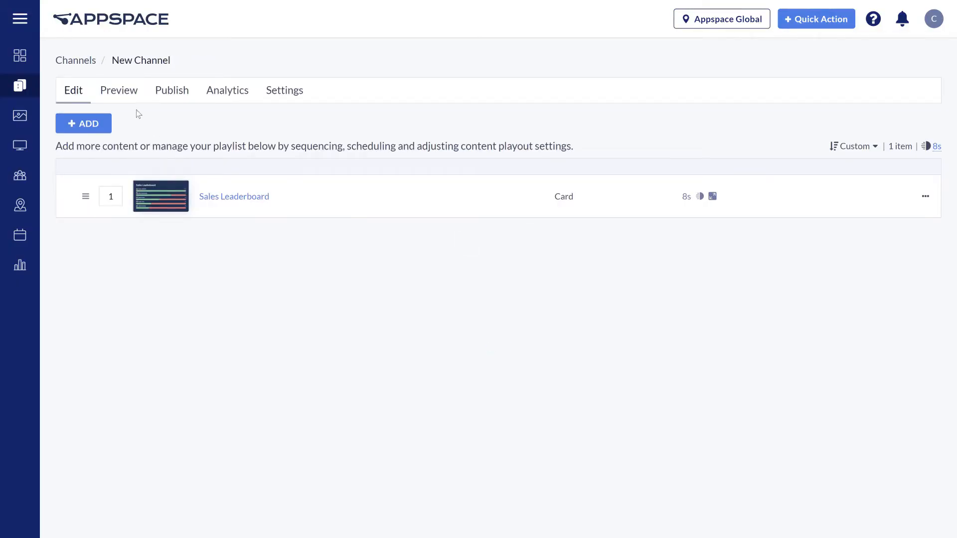
Preview New Channel playing its Sales Leaderboard card.
click(119, 90)
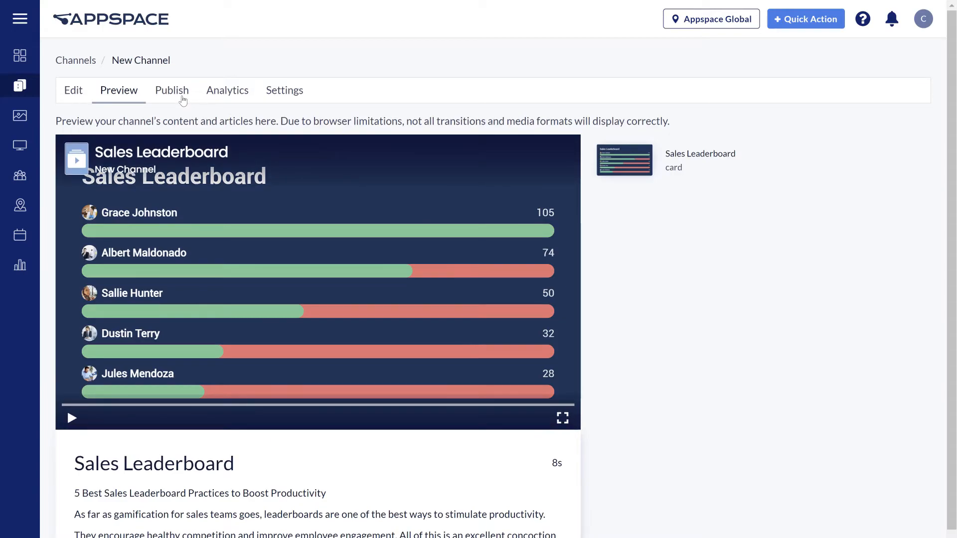
Publish New Channel to all 7 users and to the demo-account-help Slack chat.
click(172, 90)
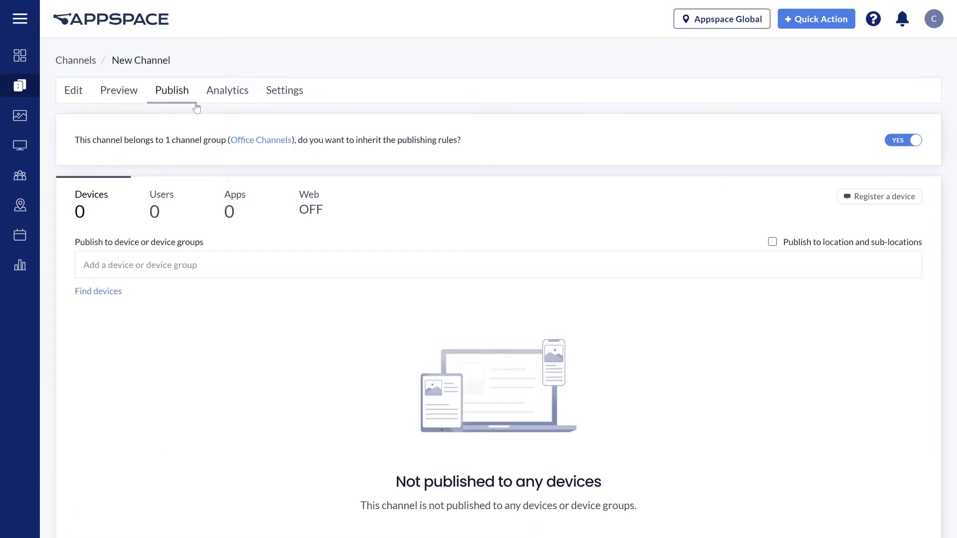
mouse_move(94, 231)
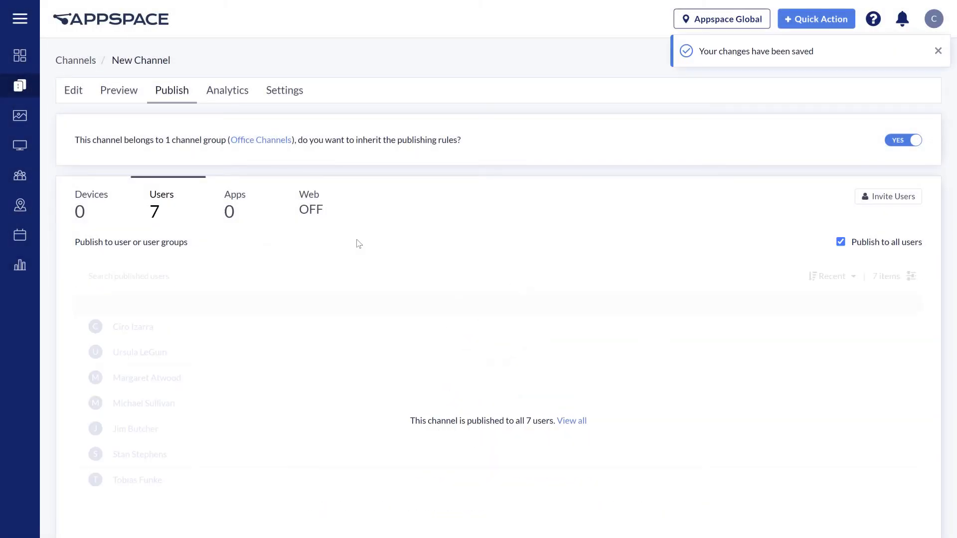
click(236, 201)
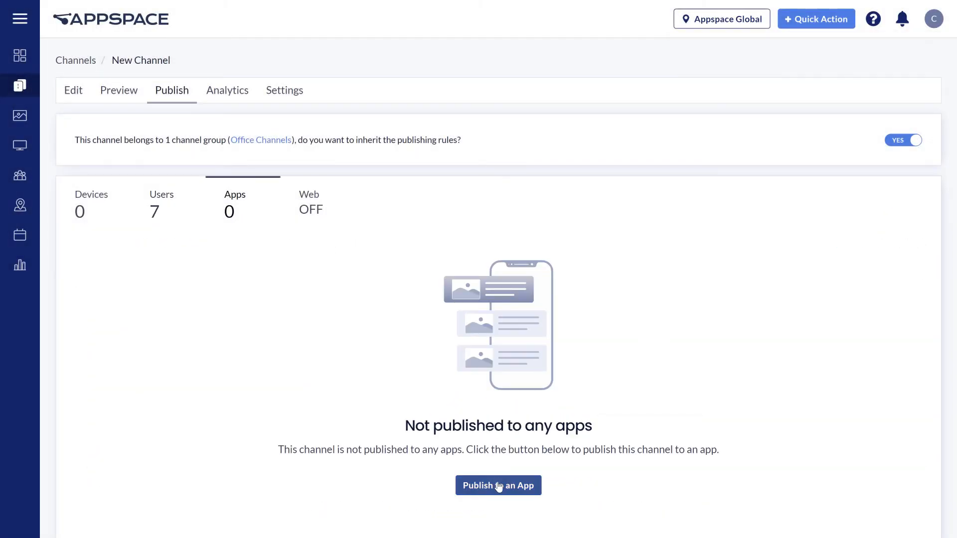
click(498, 485)
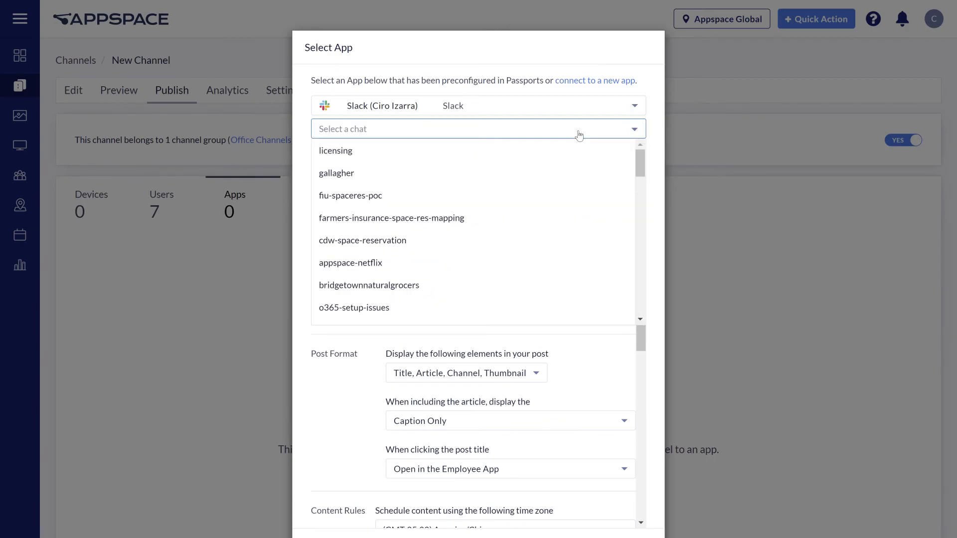
text(demo)
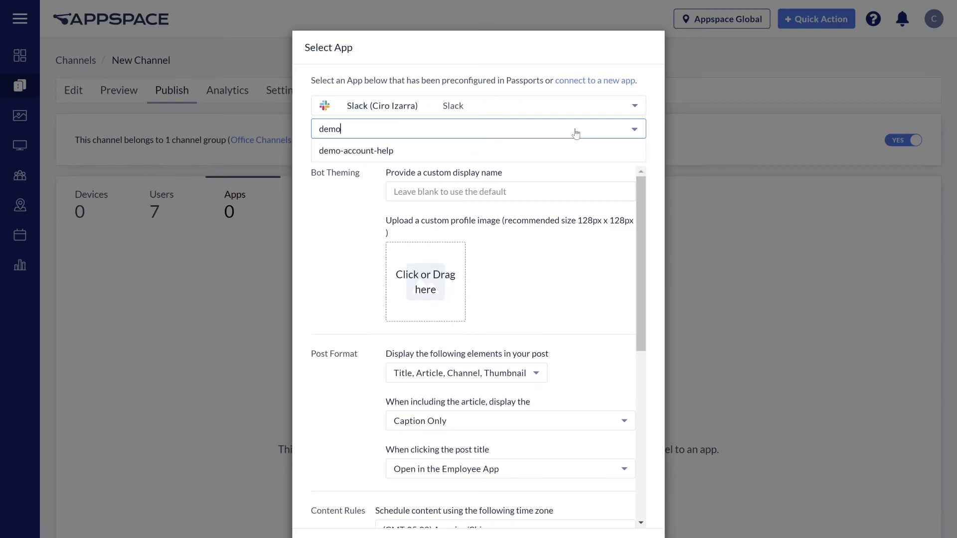
click(356, 151)
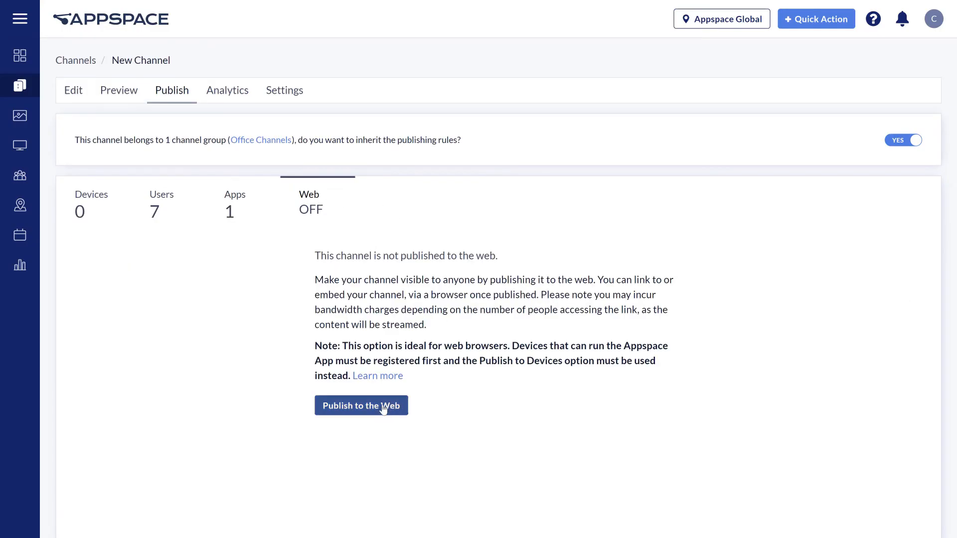
Publish New Channel to the web, then review its analytics and settings permissions.
click(361, 405)
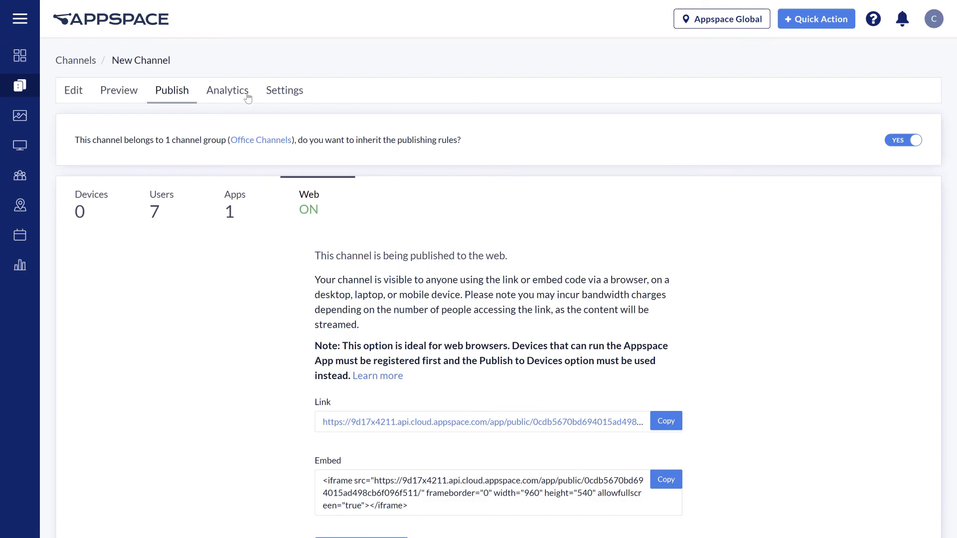
click(227, 89)
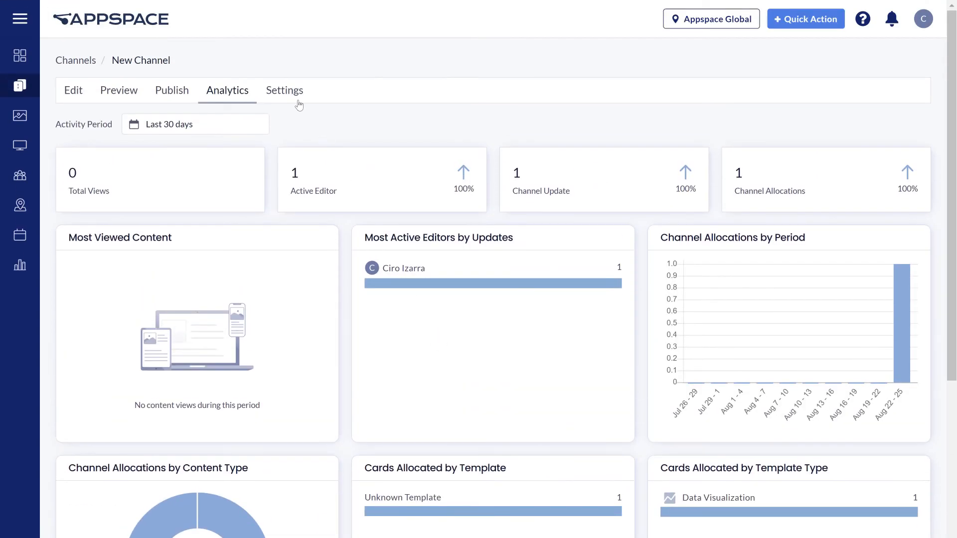
click(284, 89)
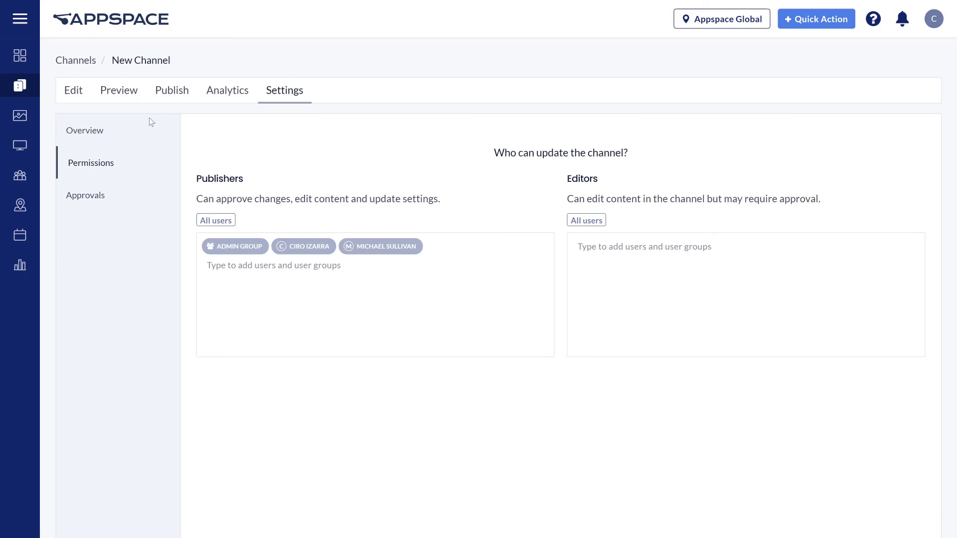